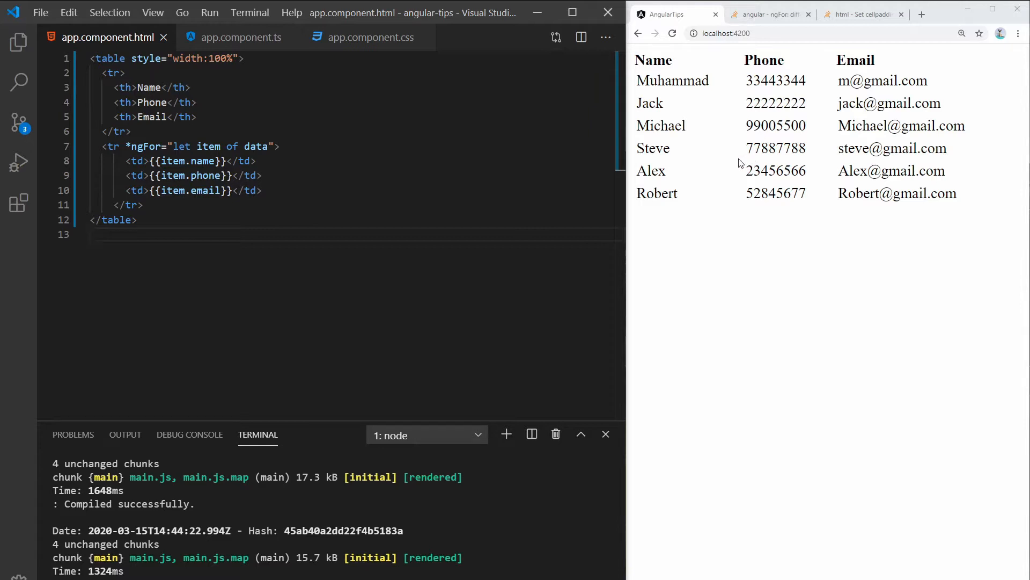
{"action": "mouse_move", "coordinate": [678, 105]}
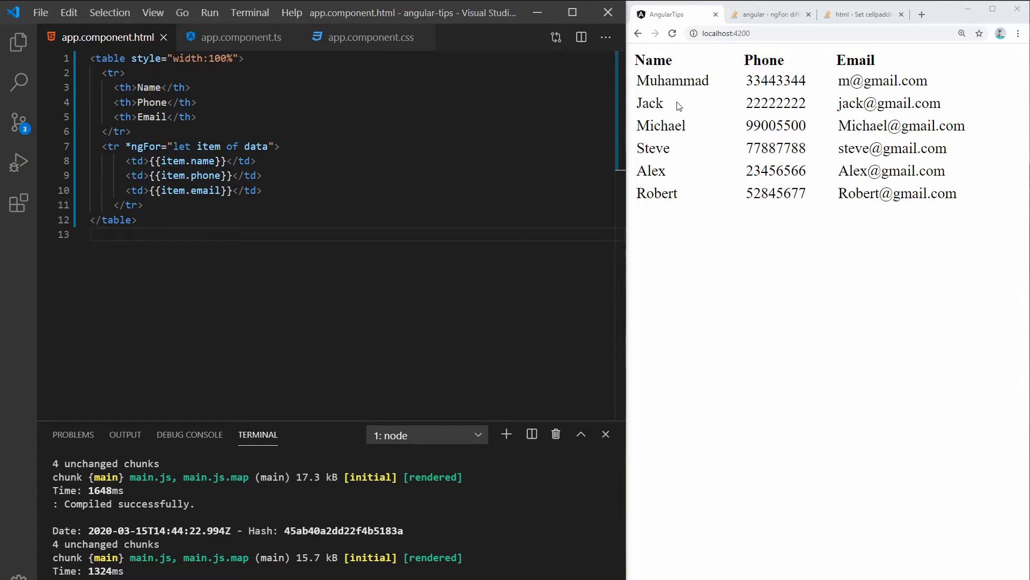
{"action": "mouse_move", "coordinate": [736, 188]}
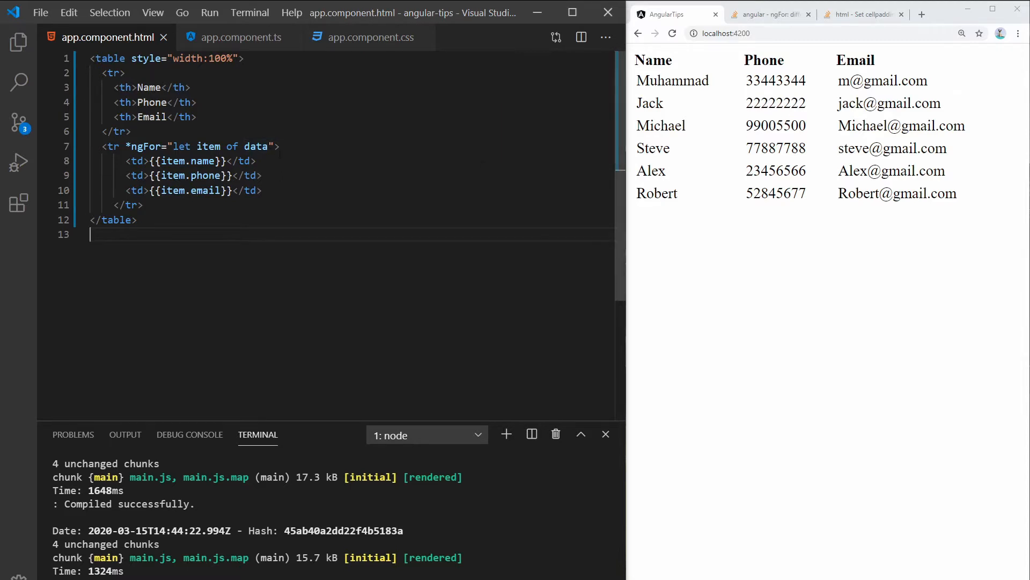
- Append 'let oddElement = odd' to the *ngFor and open a new line in the row
{"action": "left_click", "coordinate": [276, 146]}
{"action": "type", "text": "; let "}
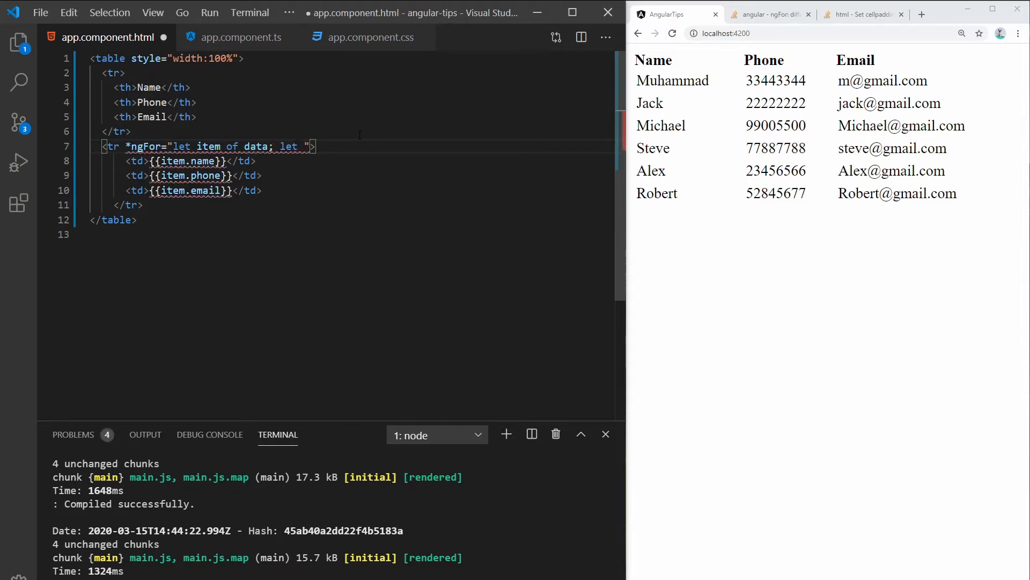
{"action": "type", "text": "oddElement = odd"}
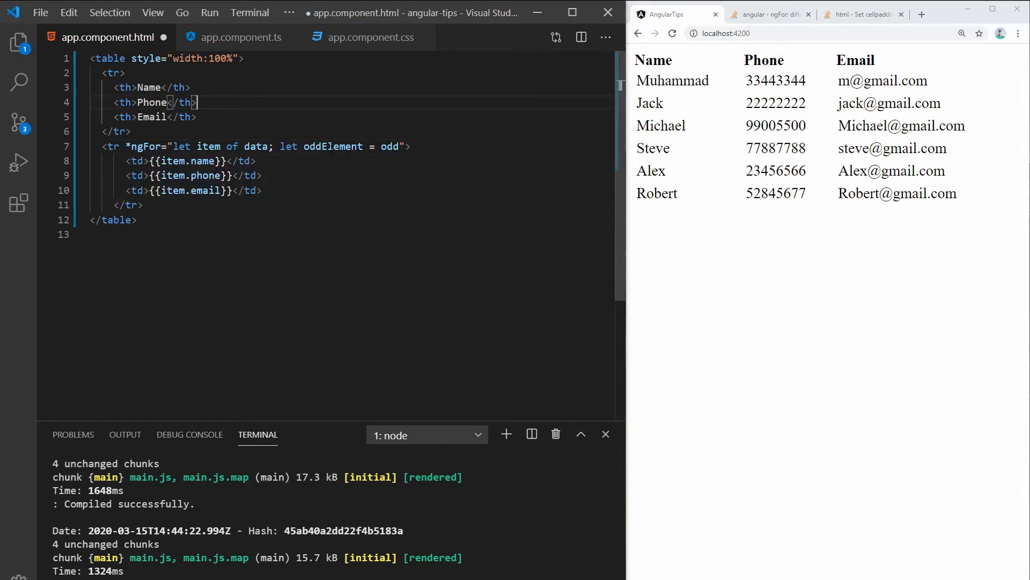
{"action": "double_click", "coordinate": [333, 146]}
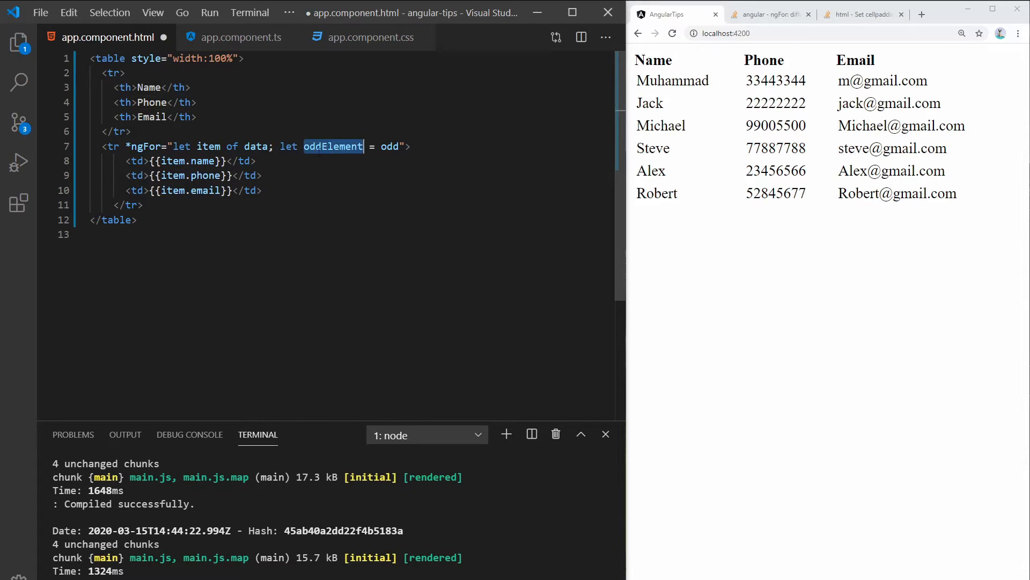
{"action": "left_click", "coordinate": [409, 146]}
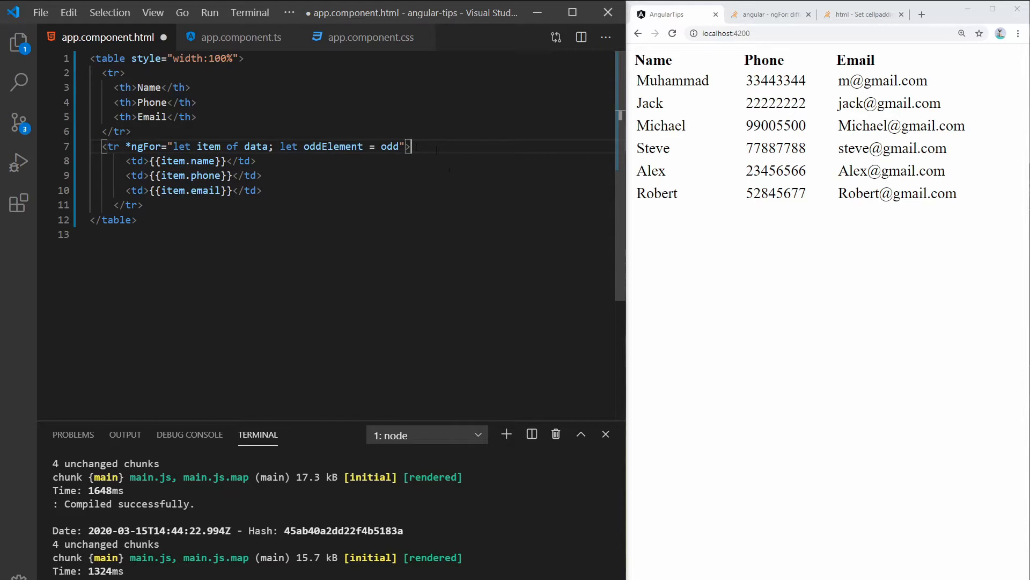
{"action": "key", "text": "enter"}
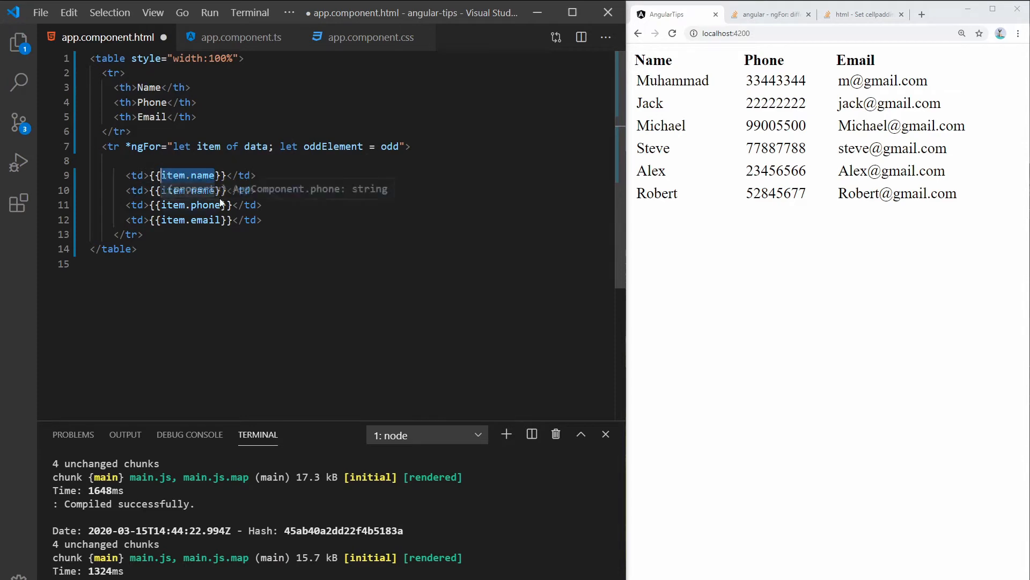
- Fill the new cell with oddElement and add an 'Odd' header cell
{"action": "type", "text": "oddElement"}
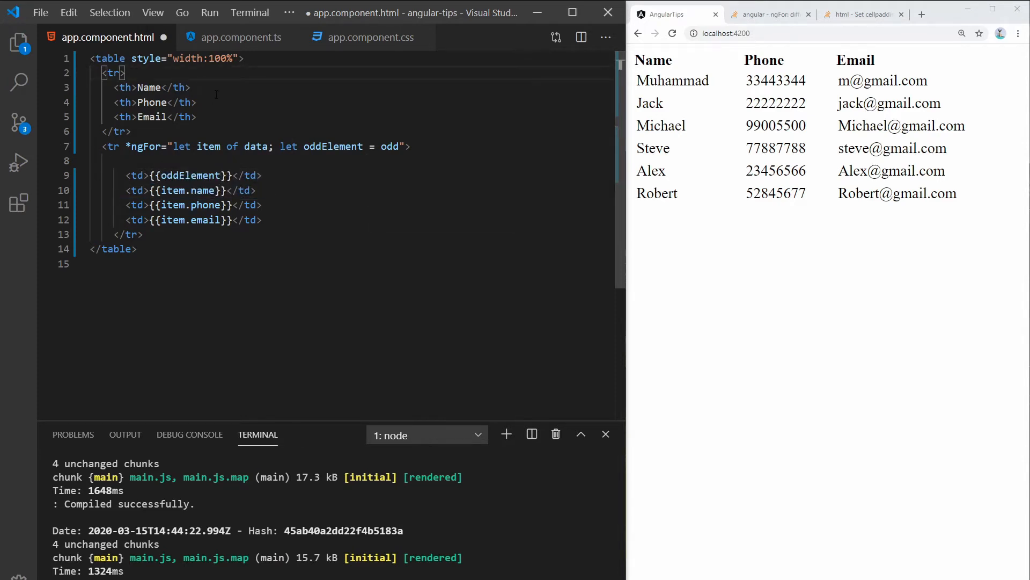
{"action": "key", "text": "enter"}
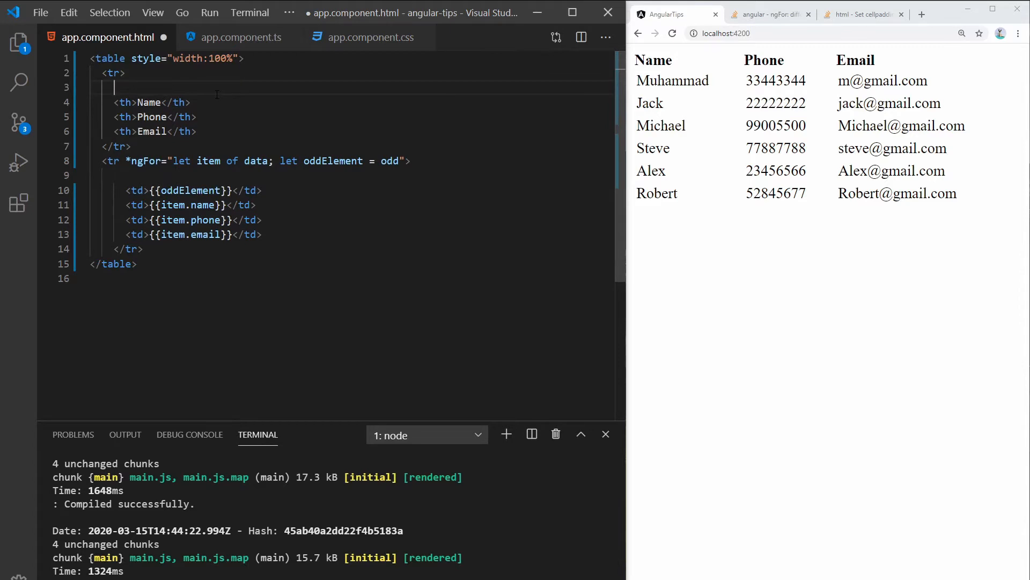
{"action": "type", "text": "<th></th>"}
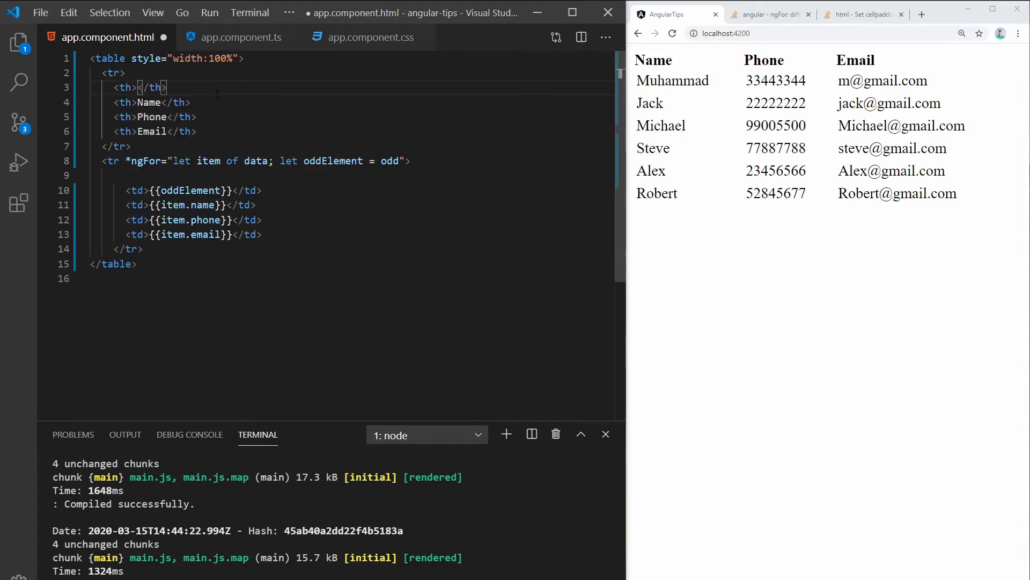
{"action": "type", "text": "O"}
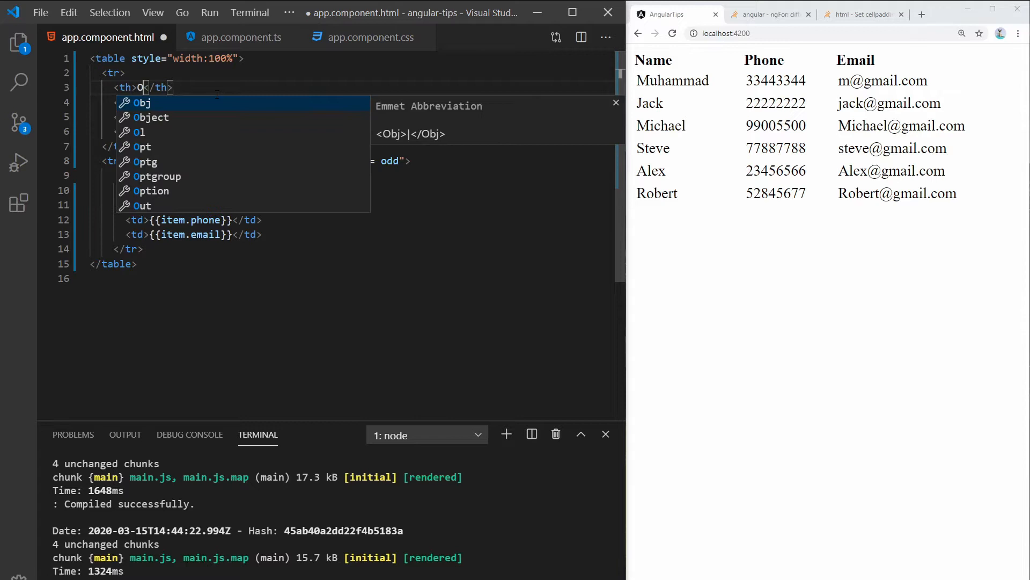
{"action": "type", "text": "dd"}
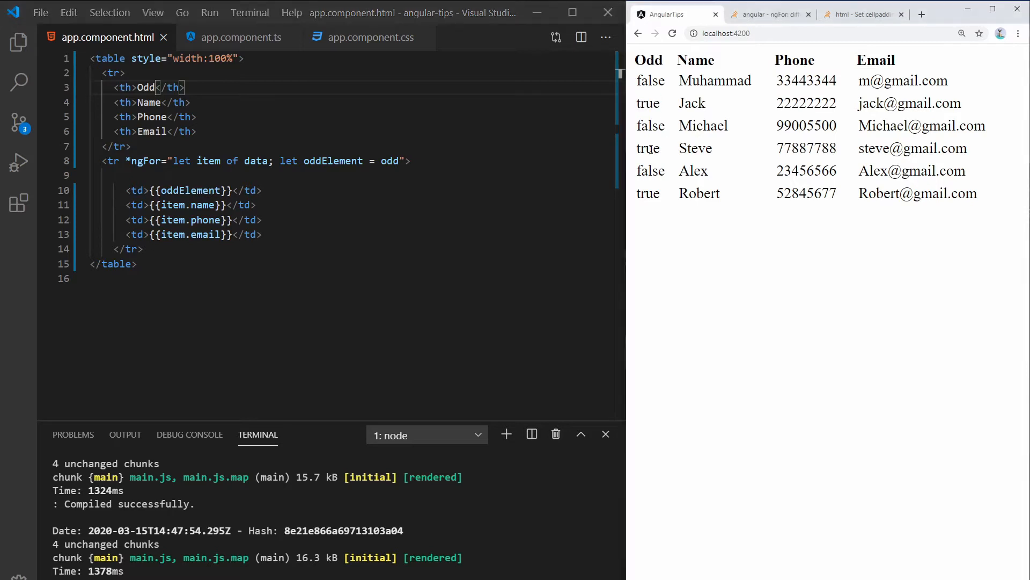
{"action": "double_click", "coordinate": [648, 193]}
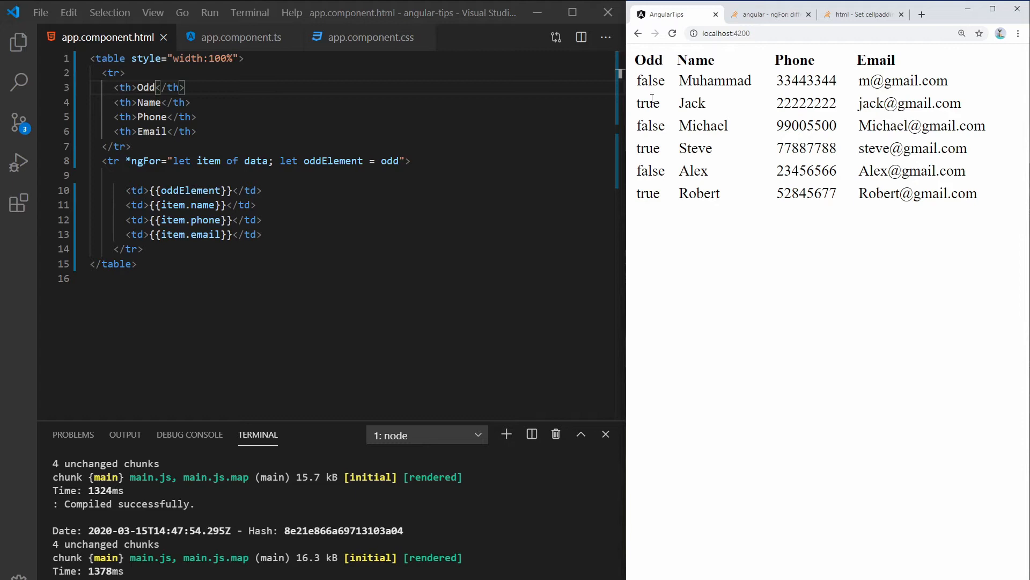
{"action": "double_click", "coordinate": [647, 103]}
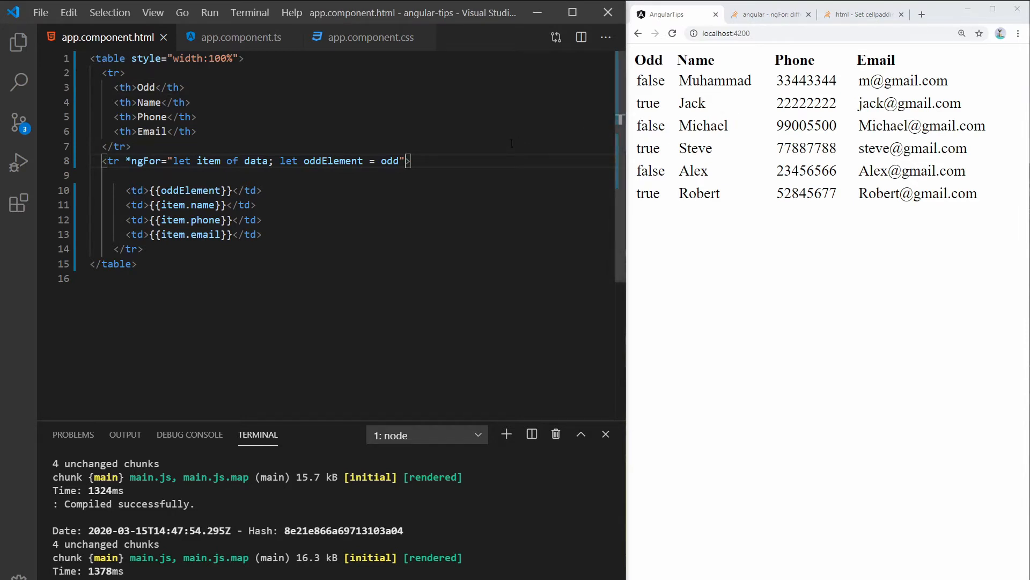
- Bind [ngClass]="{'odd':oddElement}" on the table row
{"action": "type", "text": "[]"}
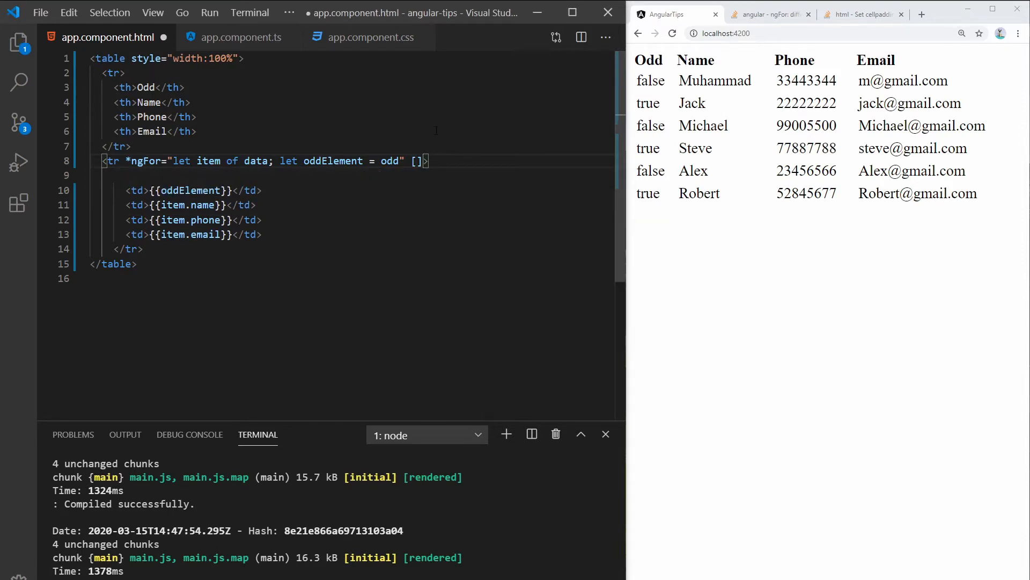
{"action": "type", "text": "ngClass"}
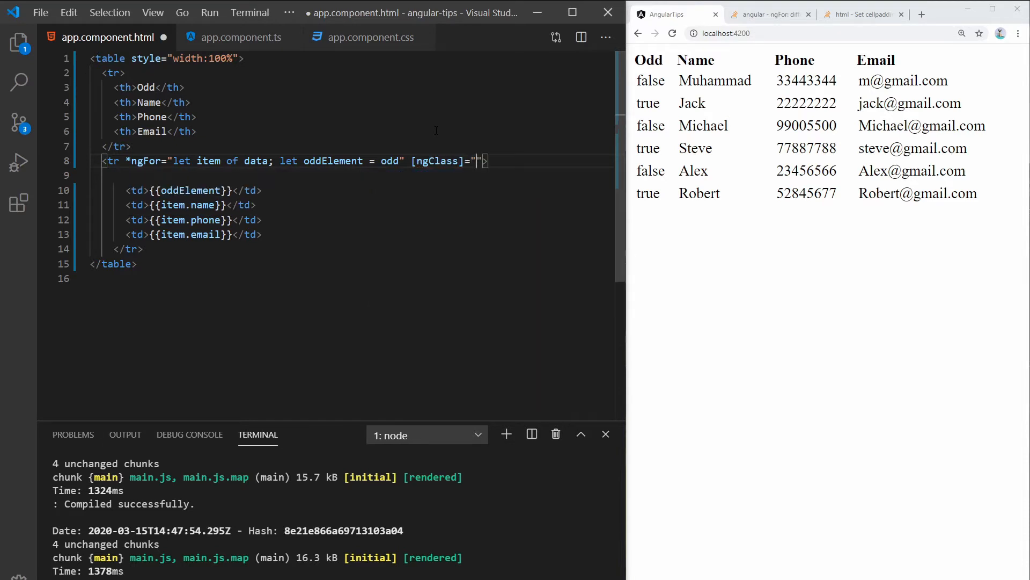
{"action": "type", "text": "{"}
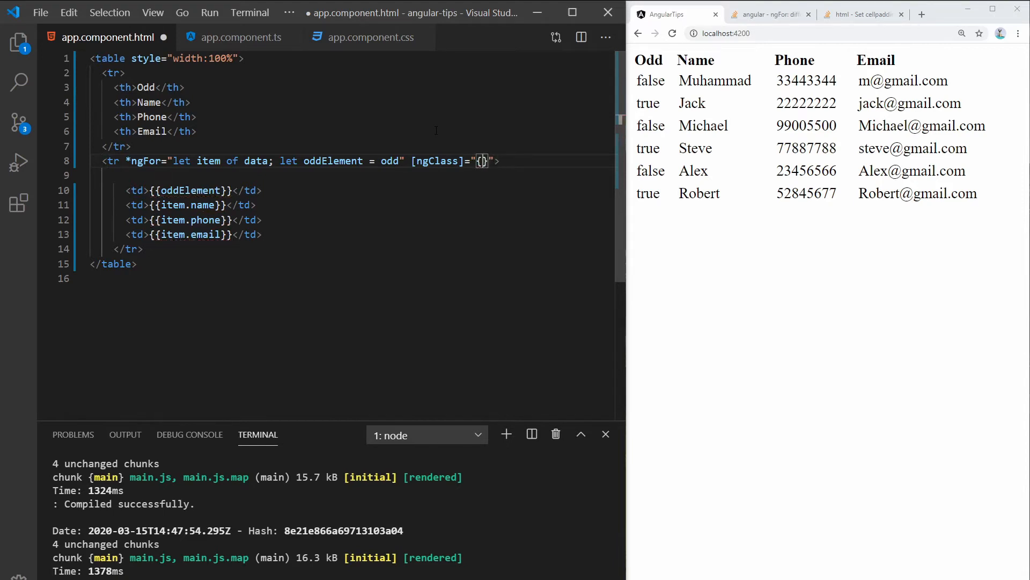
{"action": "type", "text": "''"}
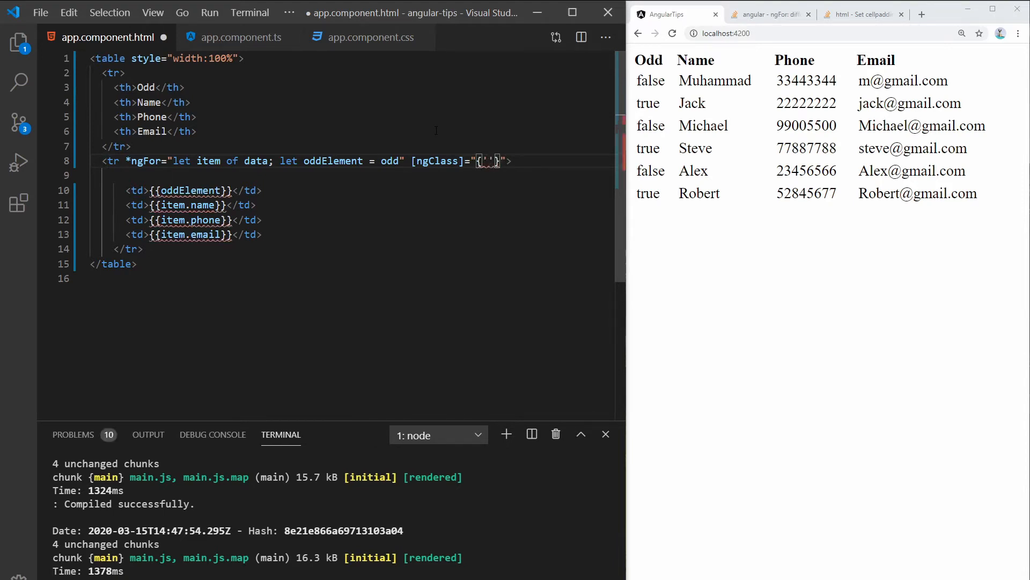
{"action": "type", "text": "odd"}
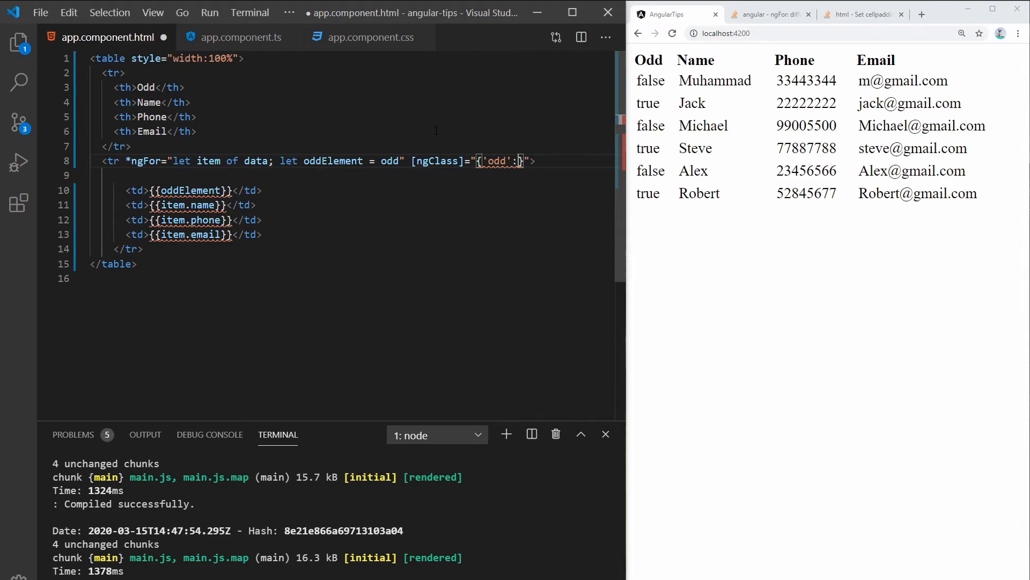
{"action": "type", "text": "oddElement"}
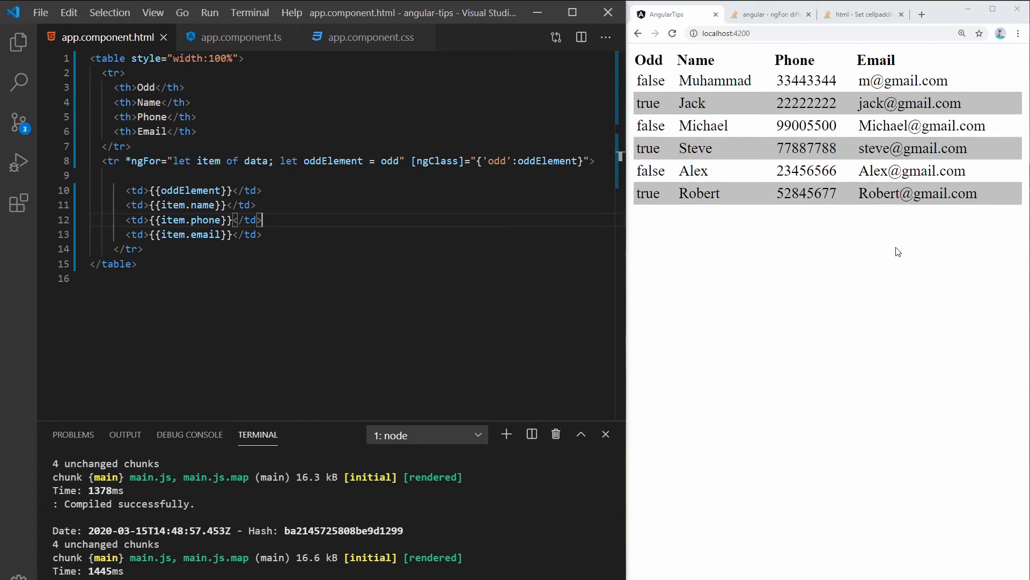
{"action": "mouse_move", "coordinate": [734, 108]}
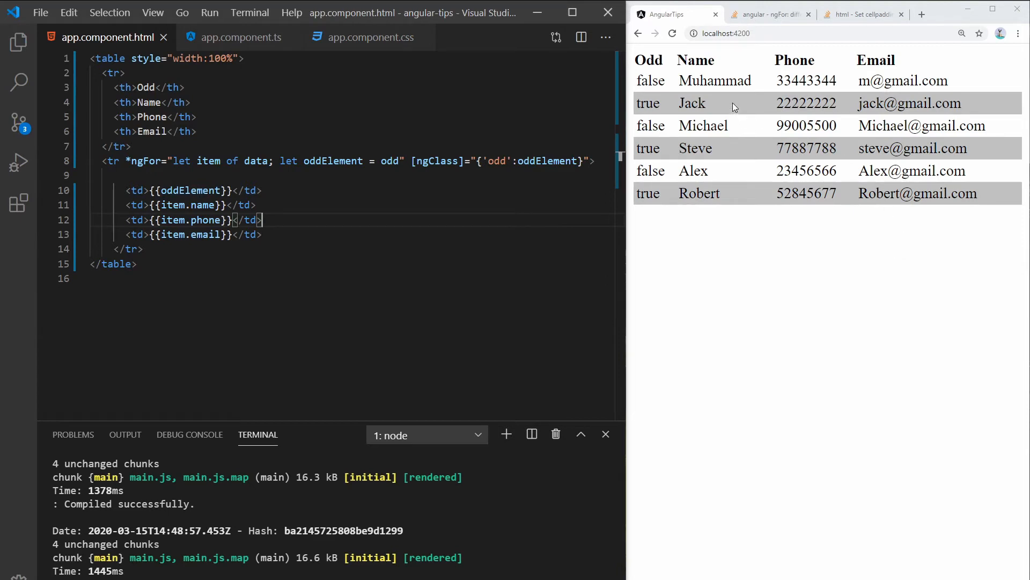
{"action": "mouse_move", "coordinate": [710, 219]}
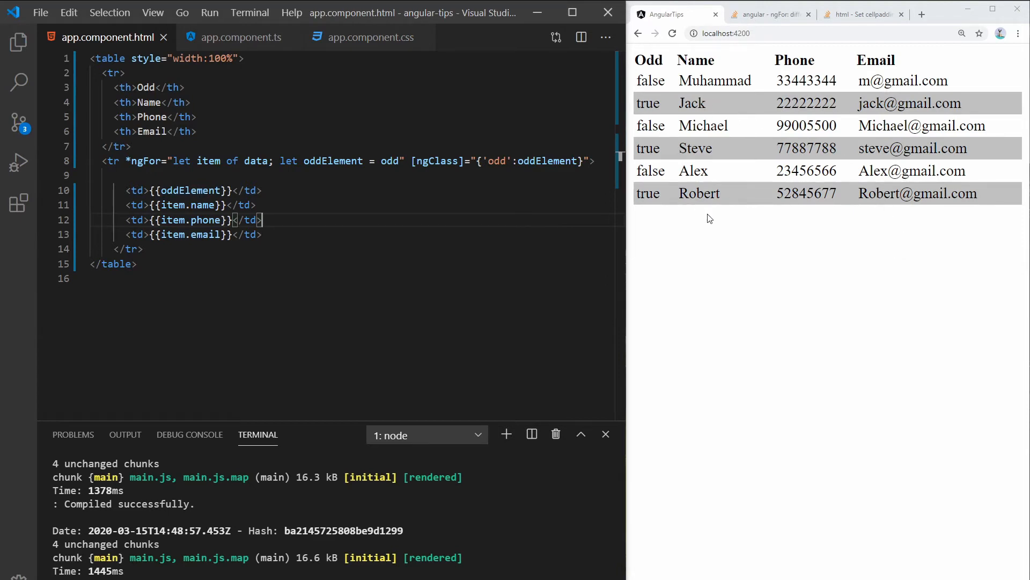
{"action": "mouse_move", "coordinate": [439, 161]}
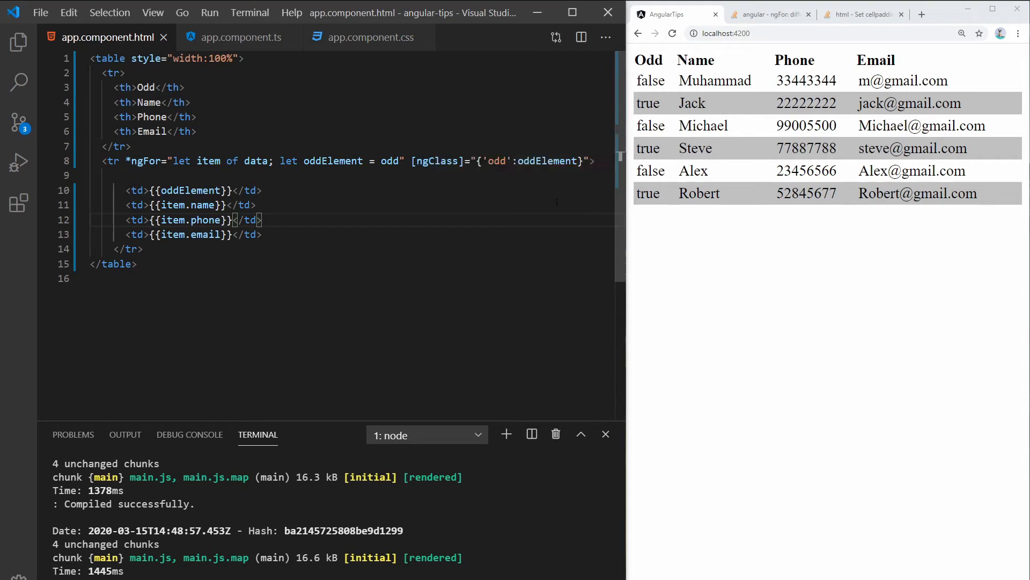
- Place the caret after 'odd' in the *ngFor expression to add a semicolon
{"action": "left_click", "coordinate": [230, 204]}
{"action": "type", "text": "; "}
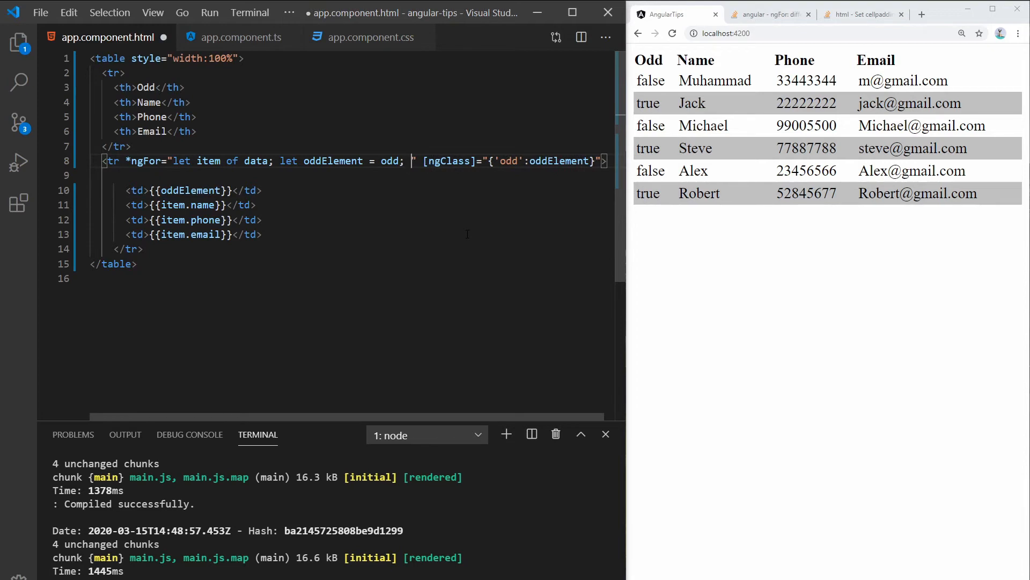
- Declare 'let evenElement = even' in the *ngFor, splitting declarations onto separate lines
{"action": "type", "text": "let"}
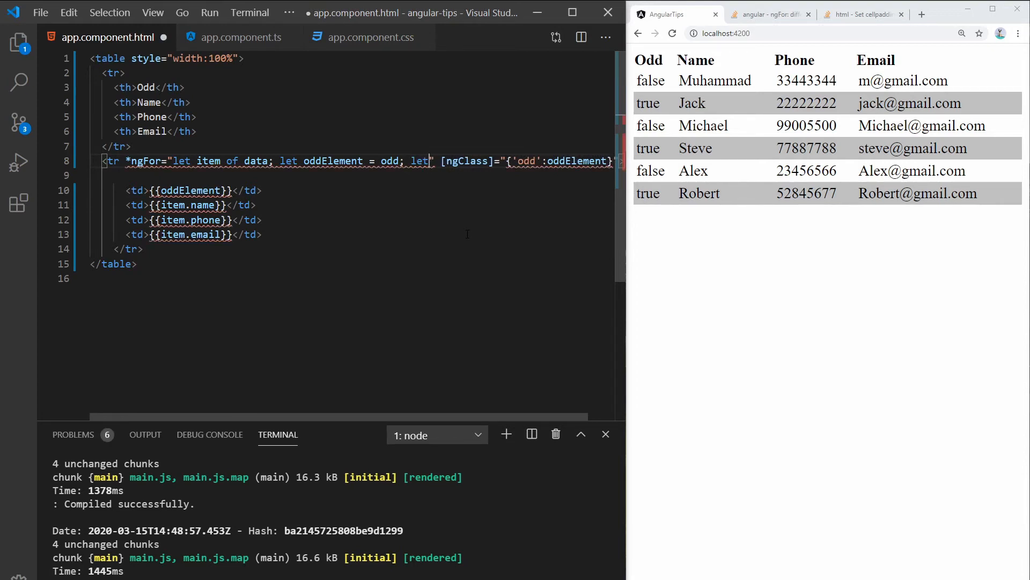
{"action": "type", "text": "e"}
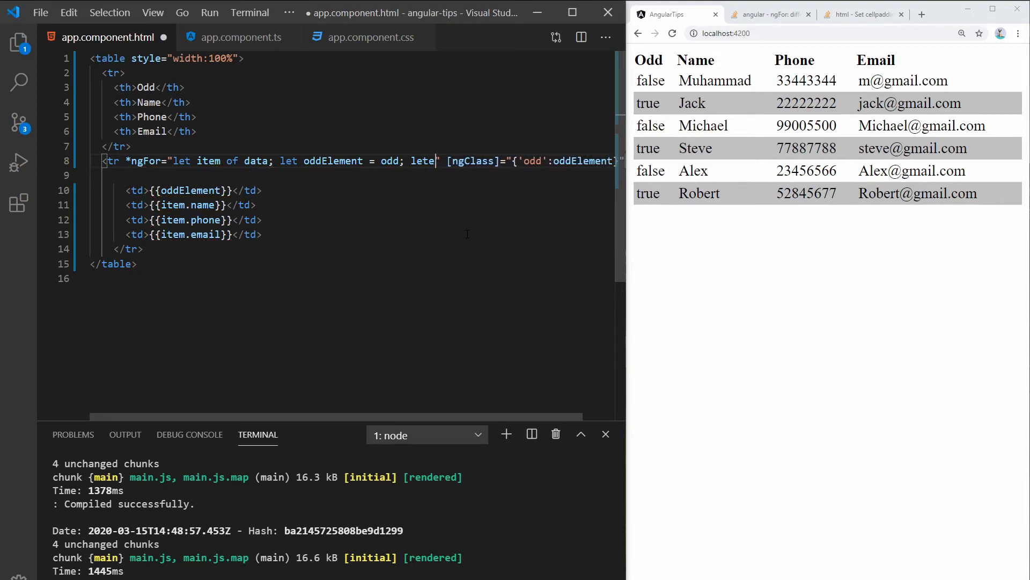
{"action": "type", "text": "evenElement"}
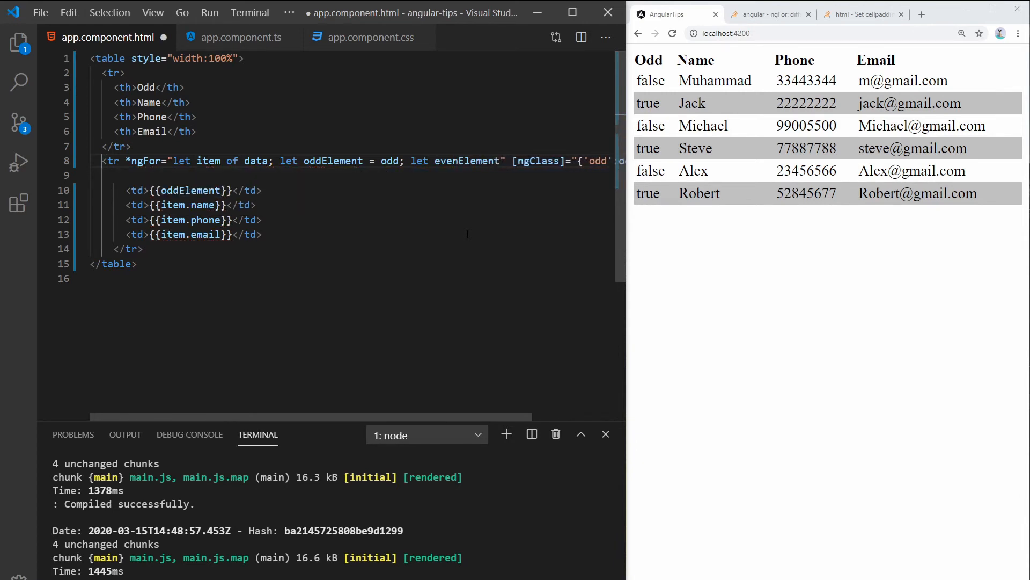
{"action": "type", "text": "even"}
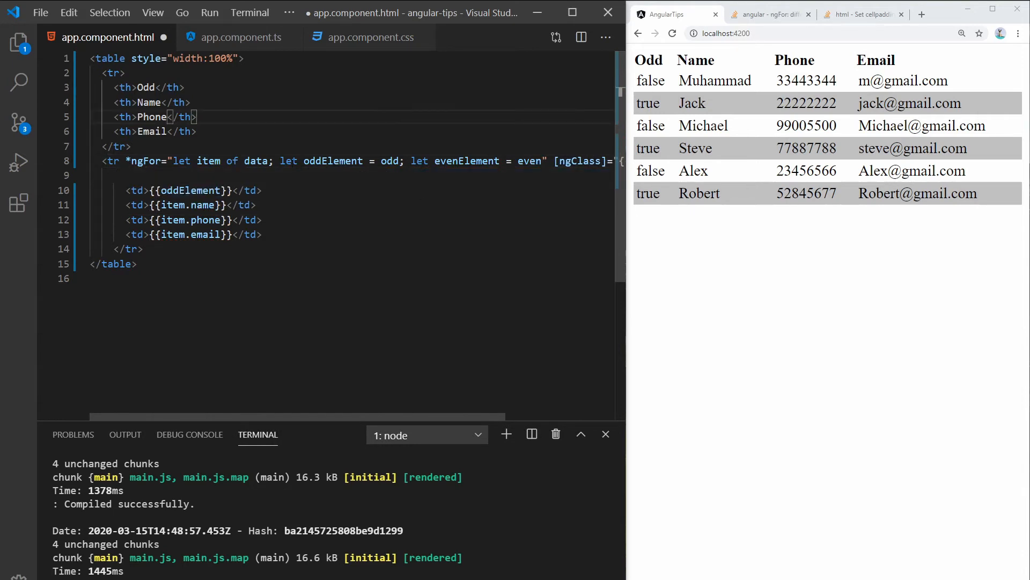
{"action": "key", "text": "enter"}
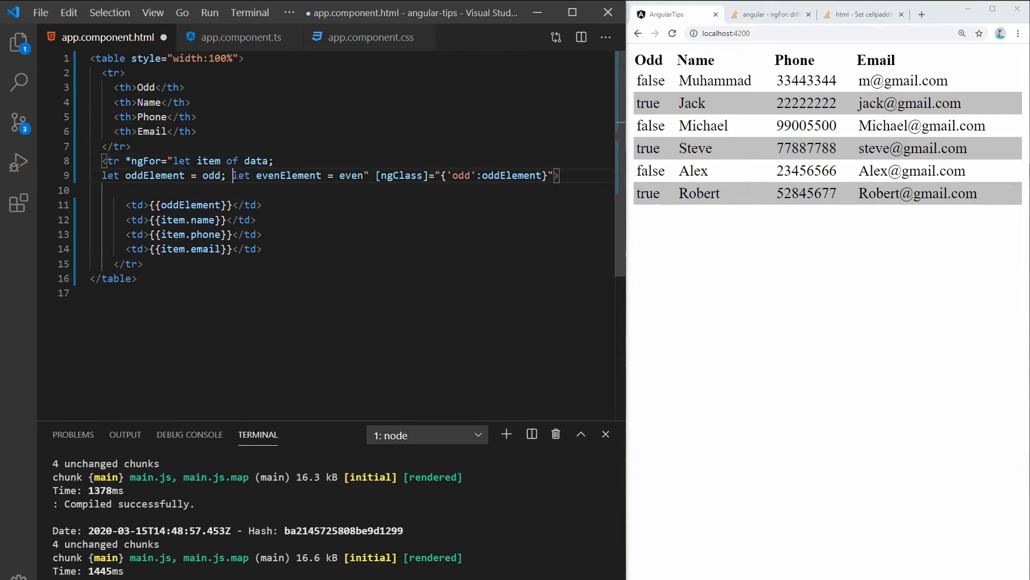
{"action": "key", "text": "Enter"}
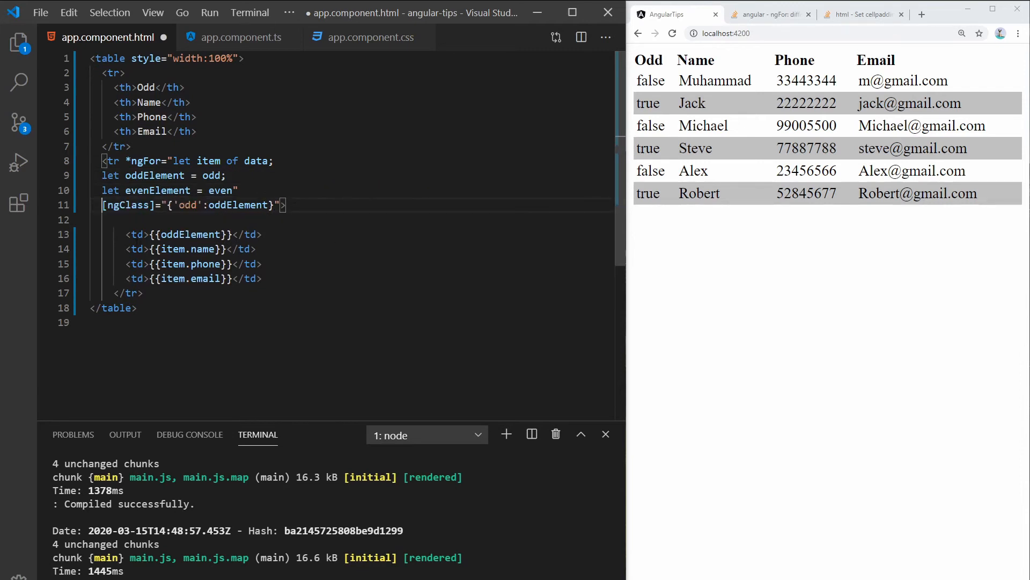
- Add 'even':evenElement to the row's [ngClass] binding
{"action": "type", "text": ", 'even':"}
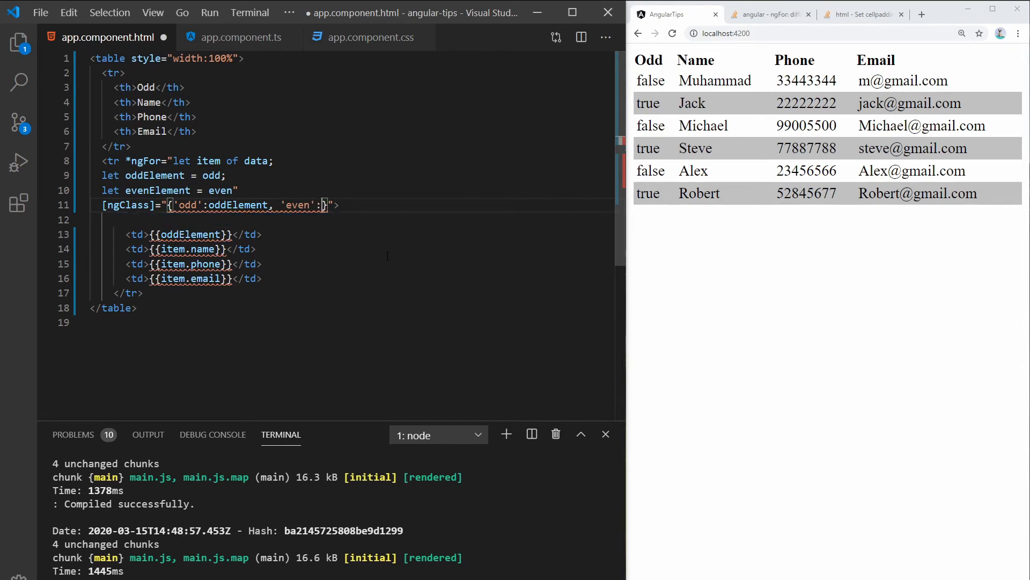
{"action": "type", "text": "evenElement"}
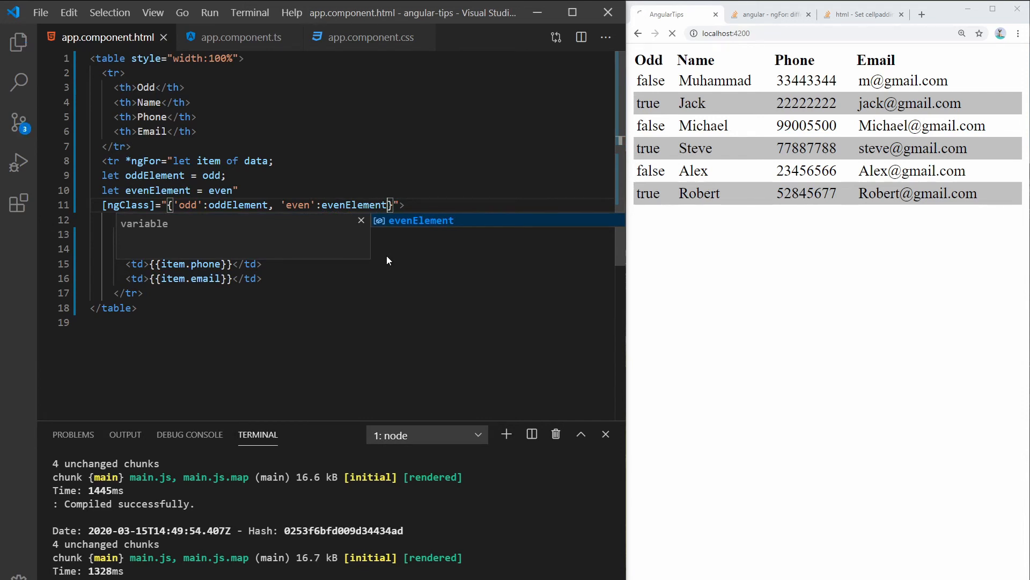
{"action": "left_click", "coordinate": [671, 33]}
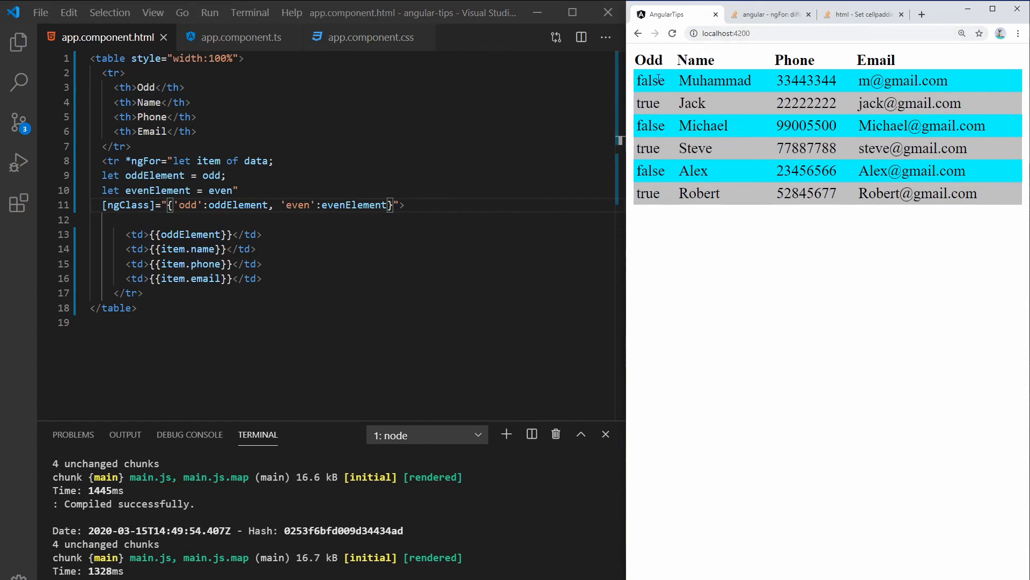
{"action": "mouse_move", "coordinate": [785, 94]}
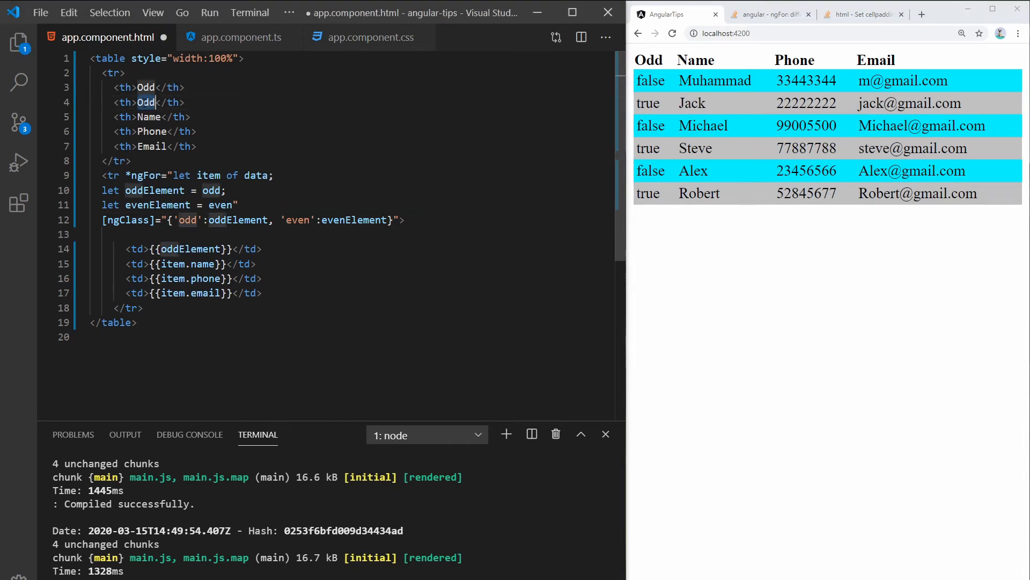
- Type 'Even' as the second header cell's text
{"action": "type", "text": "Even"}
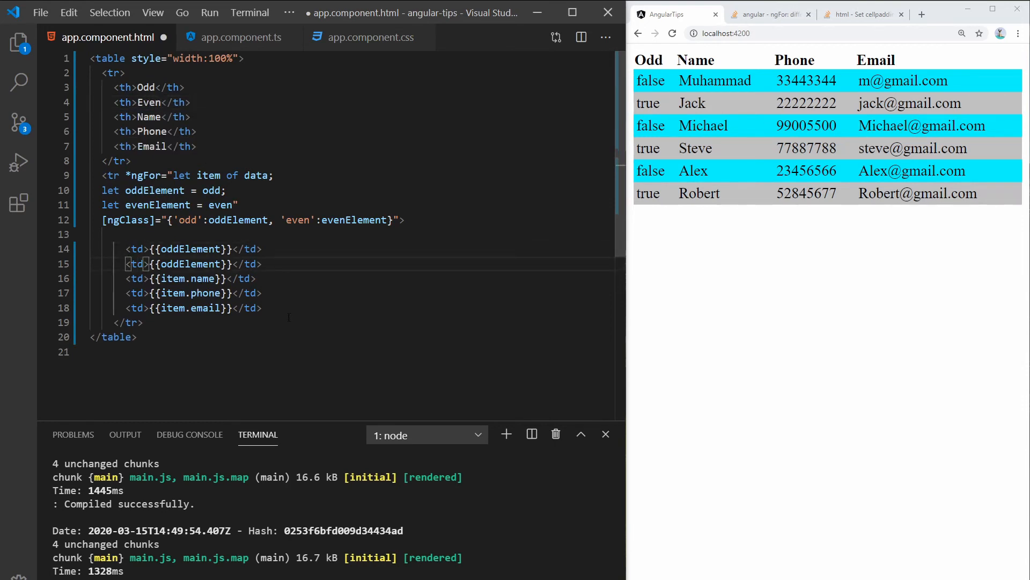
{"action": "mouse_move", "coordinate": [191, 278]}
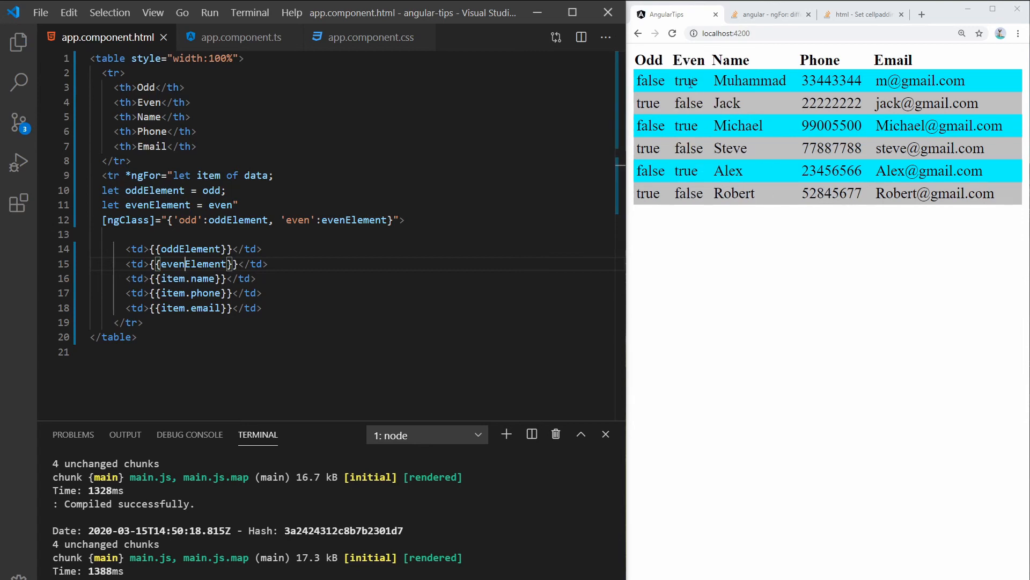
{"action": "double_click", "coordinate": [686, 80]}
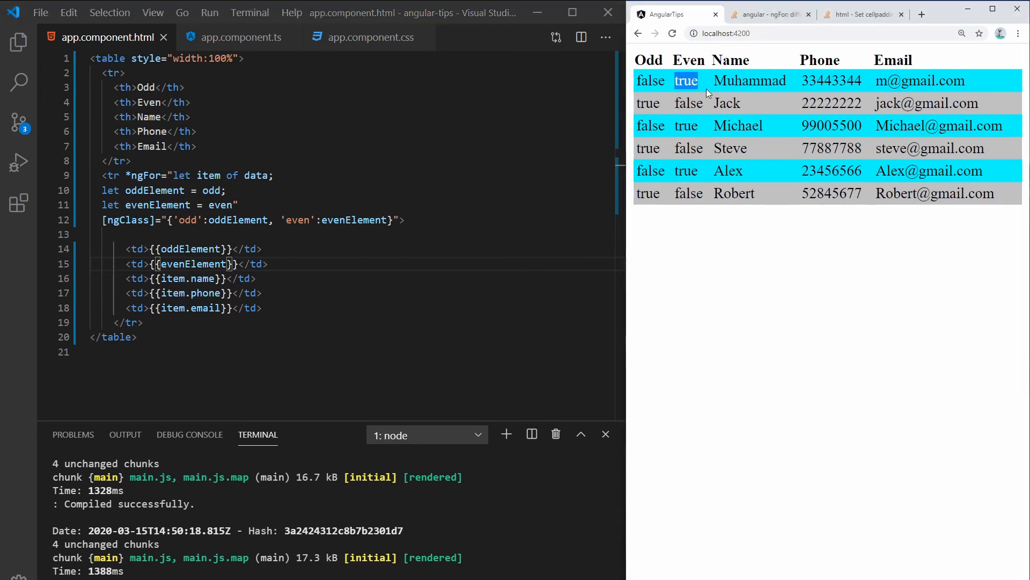
{"action": "mouse_move", "coordinate": [971, 84]}
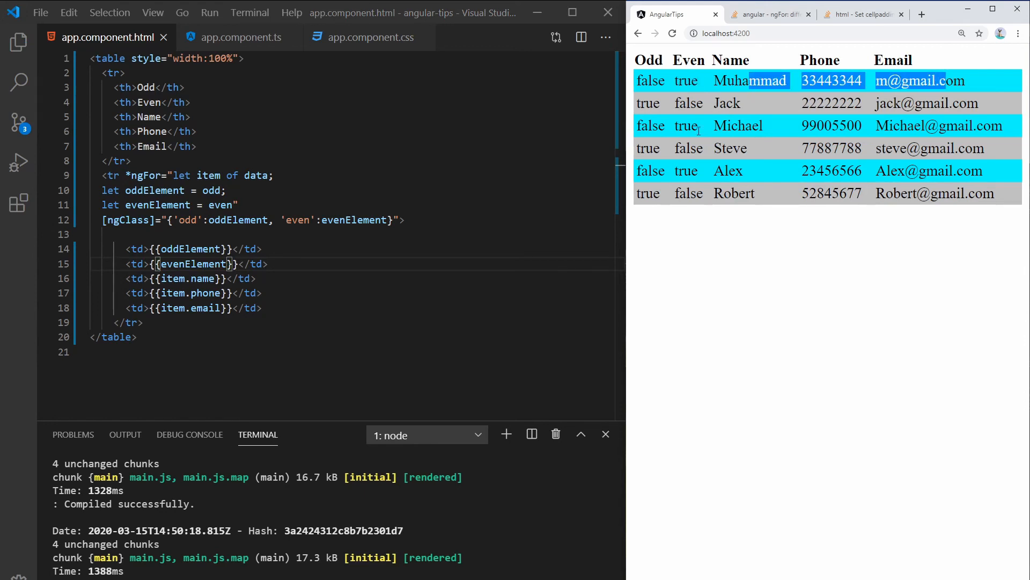
{"action": "mouse_move", "coordinate": [689, 103]}
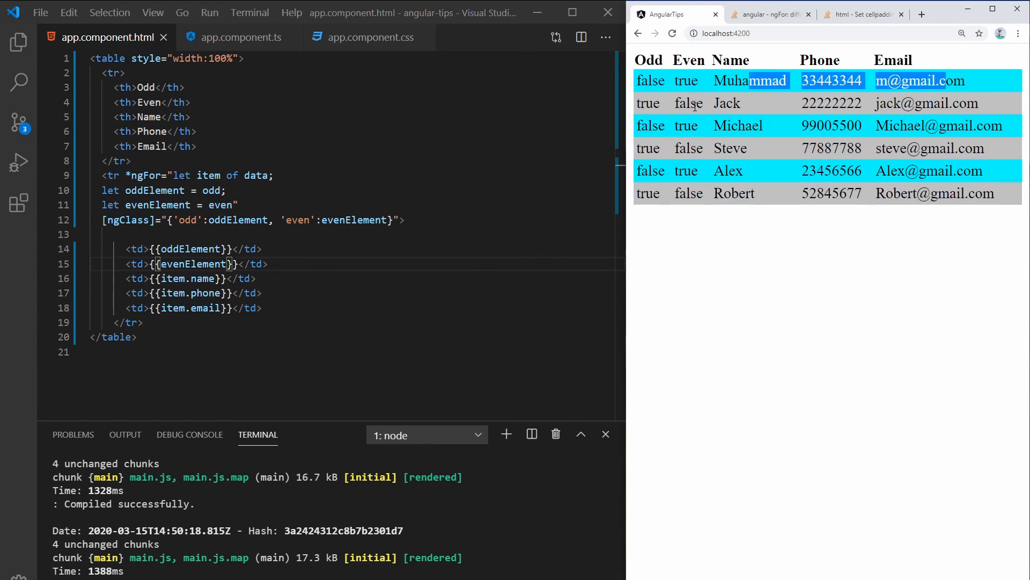